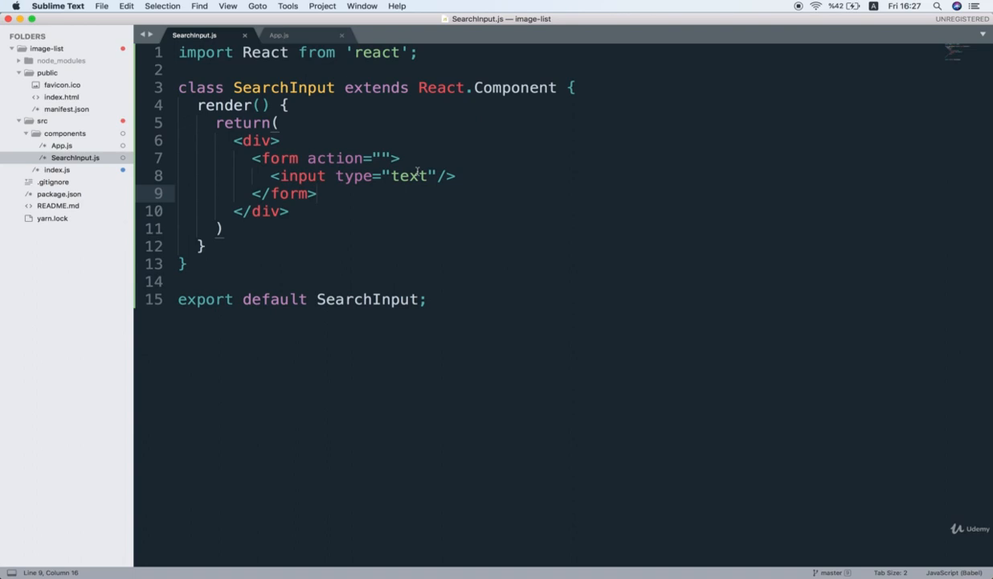
- Search Google for 'semantic cdn', reach the cdnjs semantic-ui page and find 'semantic.min.css' in-page
{"action": "left_click", "coordinate": [318, 193]}
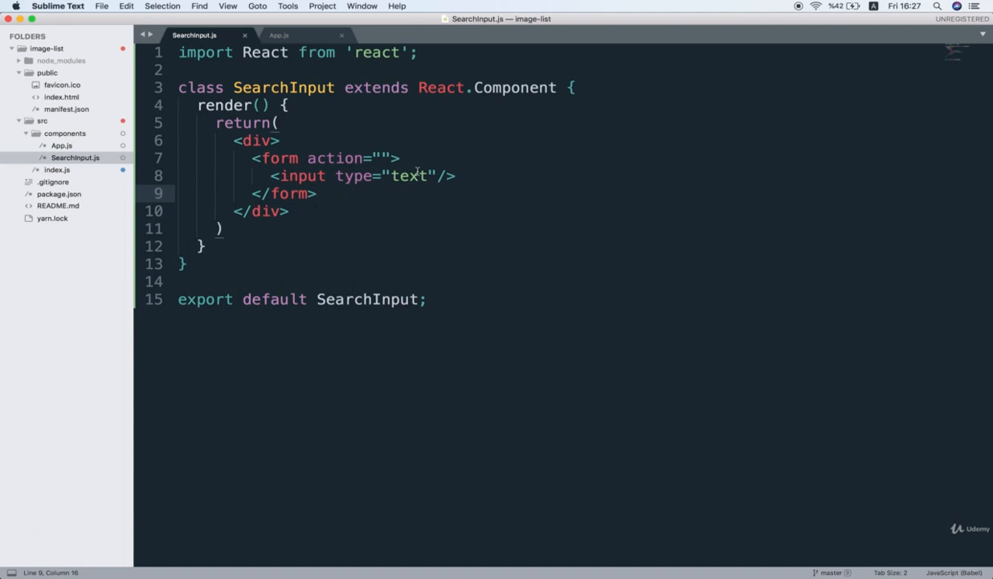
{"action": "left_click", "coordinate": [317, 192]}
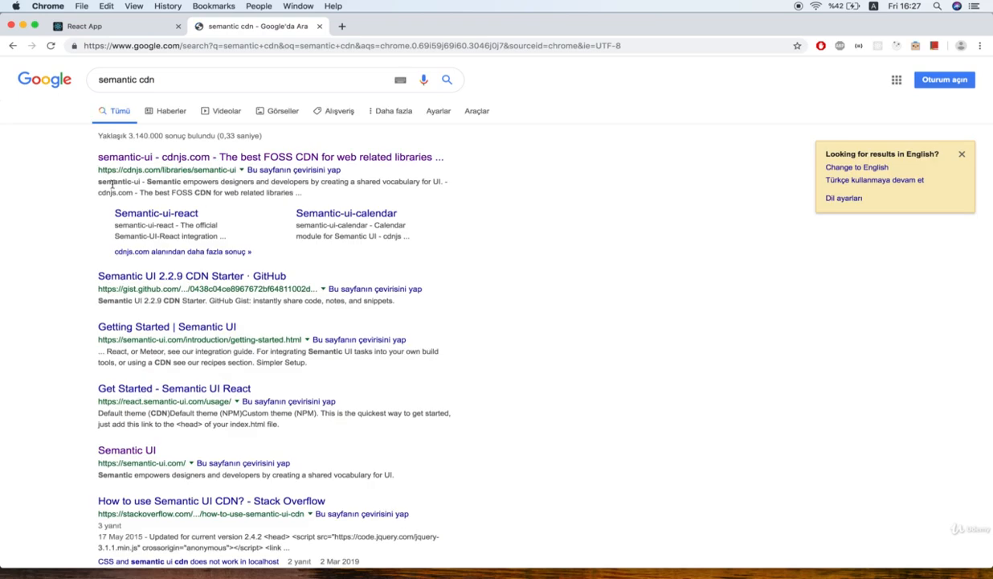
{"action": "left_click", "coordinate": [270, 158]}
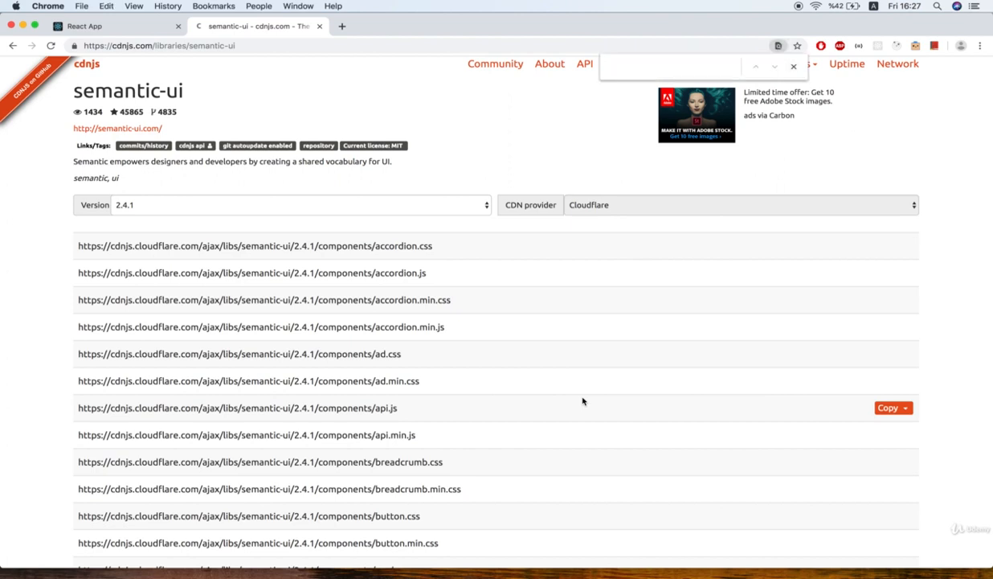
{"action": "type", "text": "semantic.min.css"}
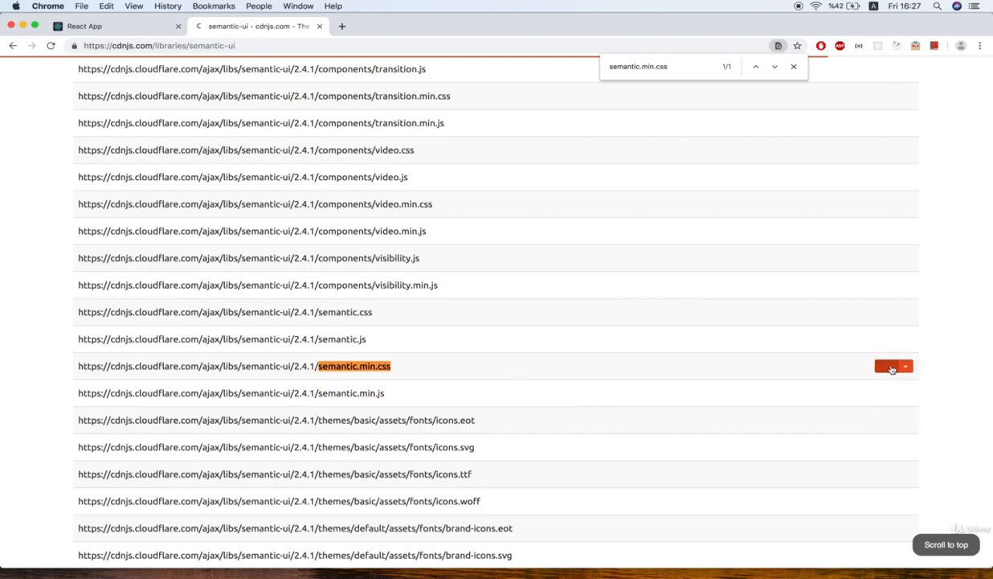
{"action": "mouse_move", "coordinate": [674, 275]}
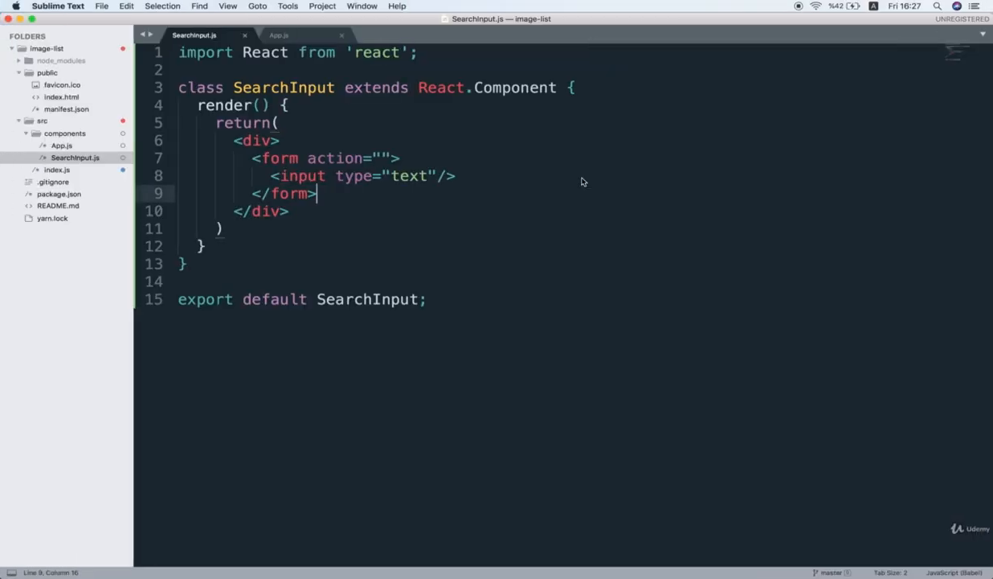
- Add a link tag with rel="stylesheet" and the copied cdnjs semantic.min.css URL to index.html's head
{"action": "left_click", "coordinate": [61, 84]}
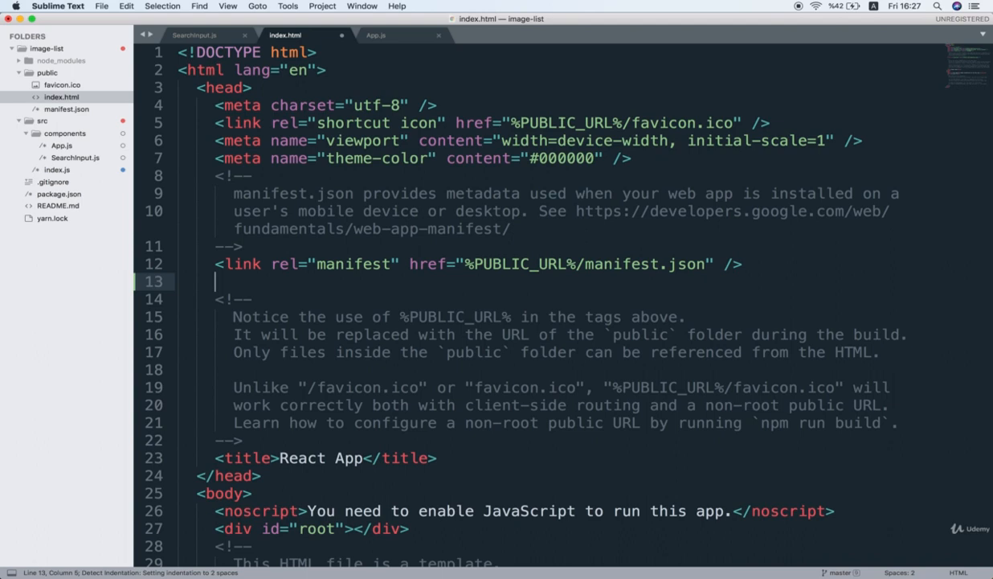
{"action": "type", "text": "link"}
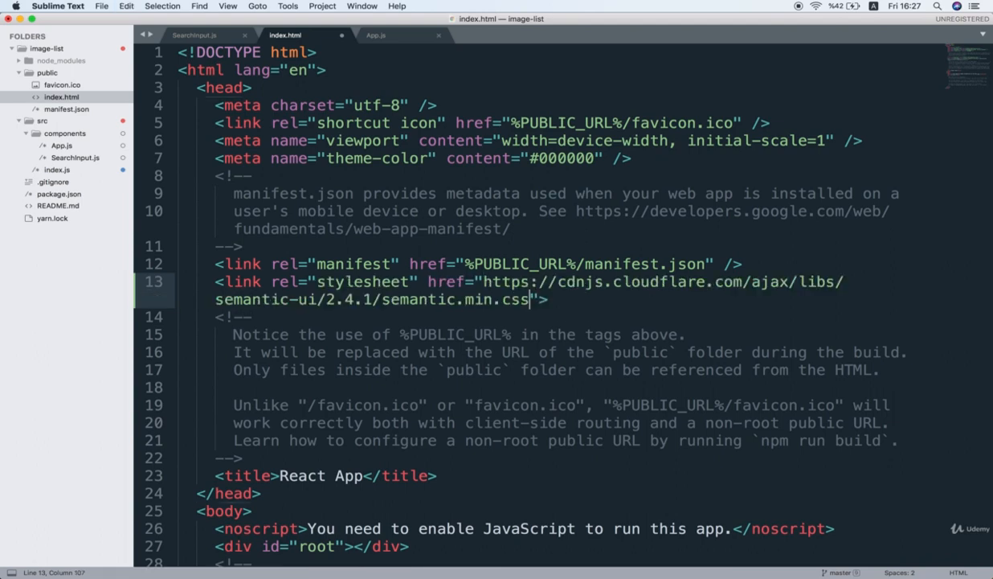
{"action": "type", "text": "\" \""}
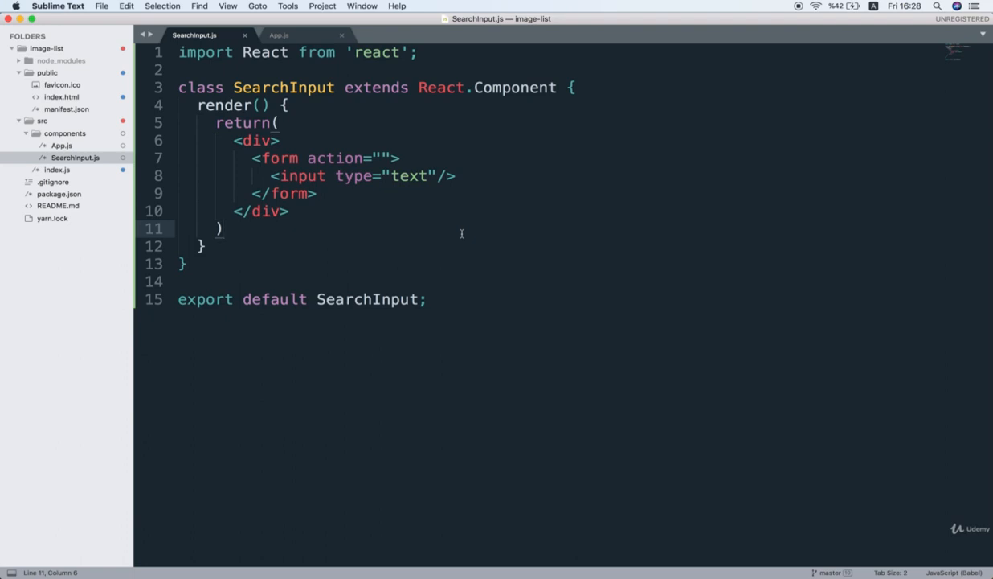
- Give the outer div className='ui segment' and the form className='ui form' in SearchInput.js
{"action": "double_click", "coordinate": [283, 87]}
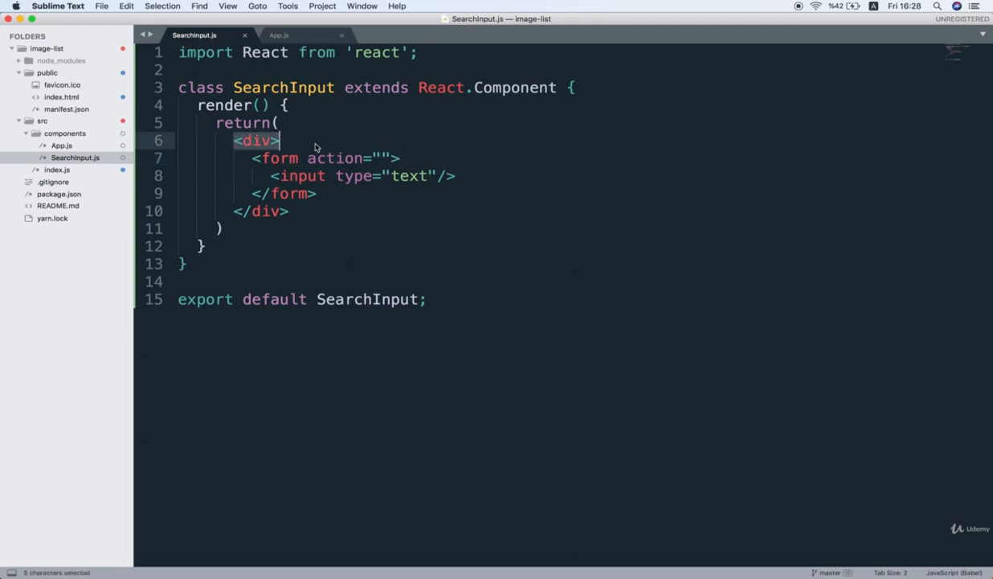
{"action": "left_click", "coordinate": [273, 140]}
{"action": "type", "text": " classN "}
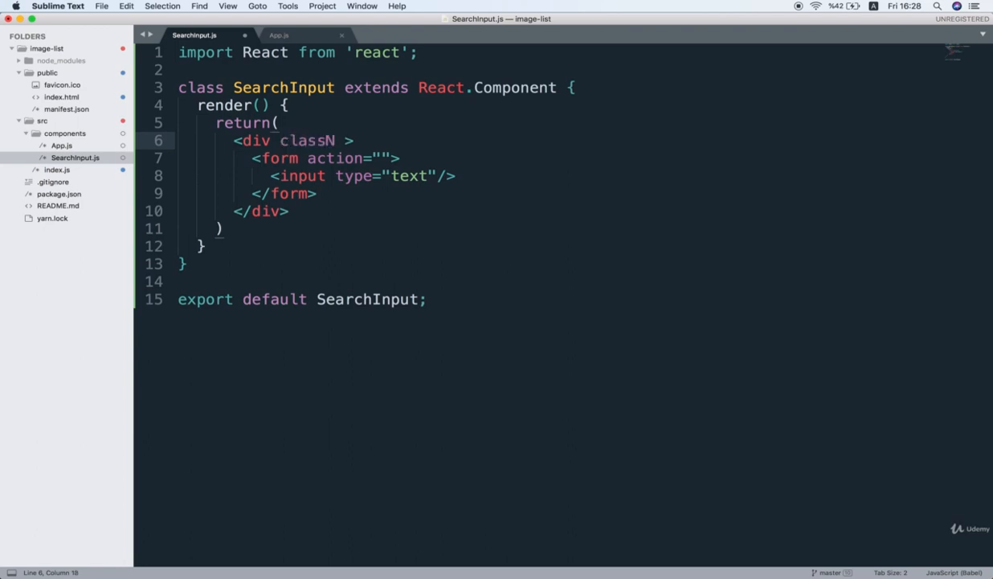
{"action": "type", "text": "ame='ui segment"}
{"action": "left_click", "coordinate": [325, 157]}
{"action": "type", "text": " className='"}
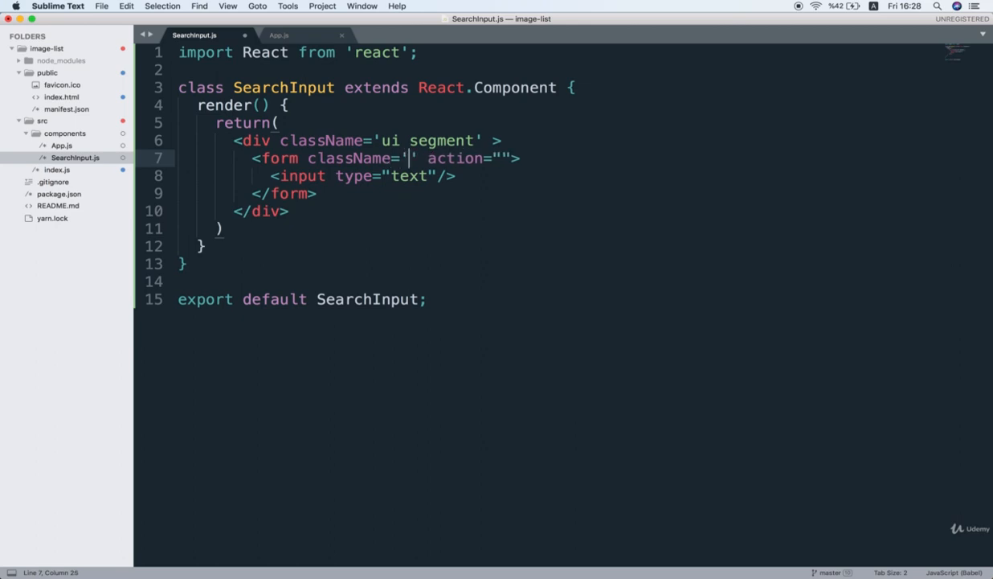
{"action": "type", "text": "ui"}
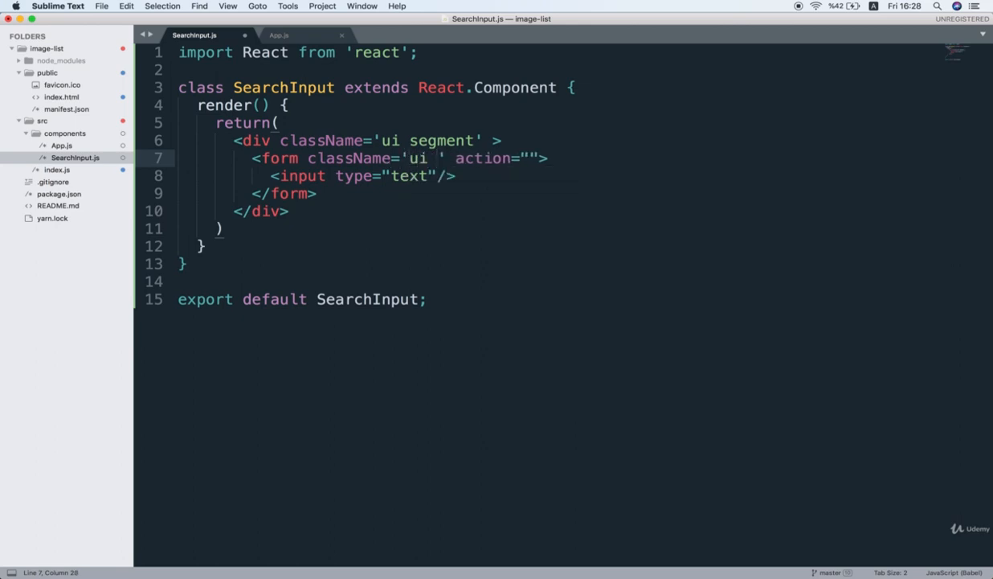
{"action": "type", "text": "form"}
{"action": "type", "text": "<div class>"}
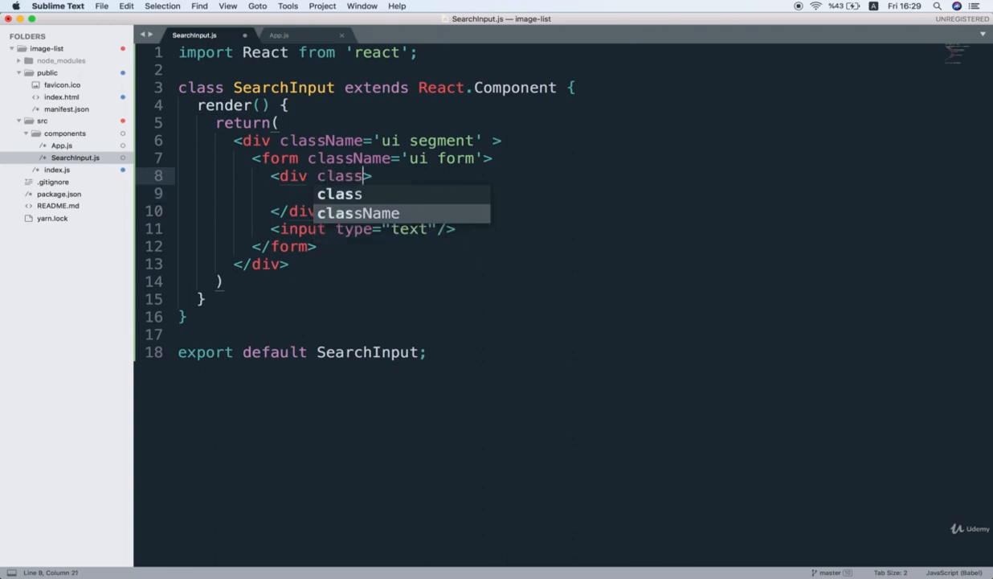
- Add a 'field' div containing a div with className='ui massive icon input'
{"action": "type", "text": "Name='field'>"}
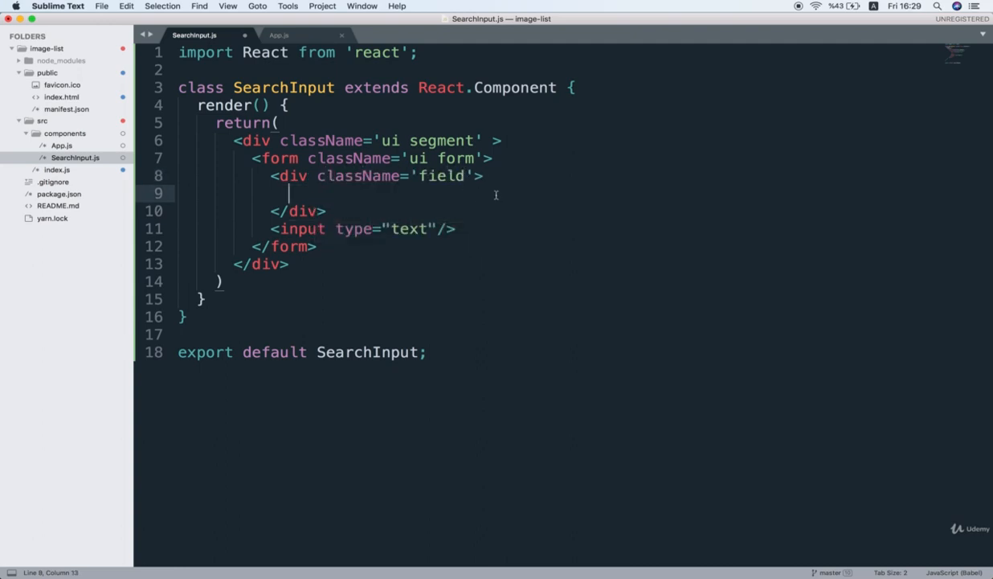
{"action": "type", "text": "div"}
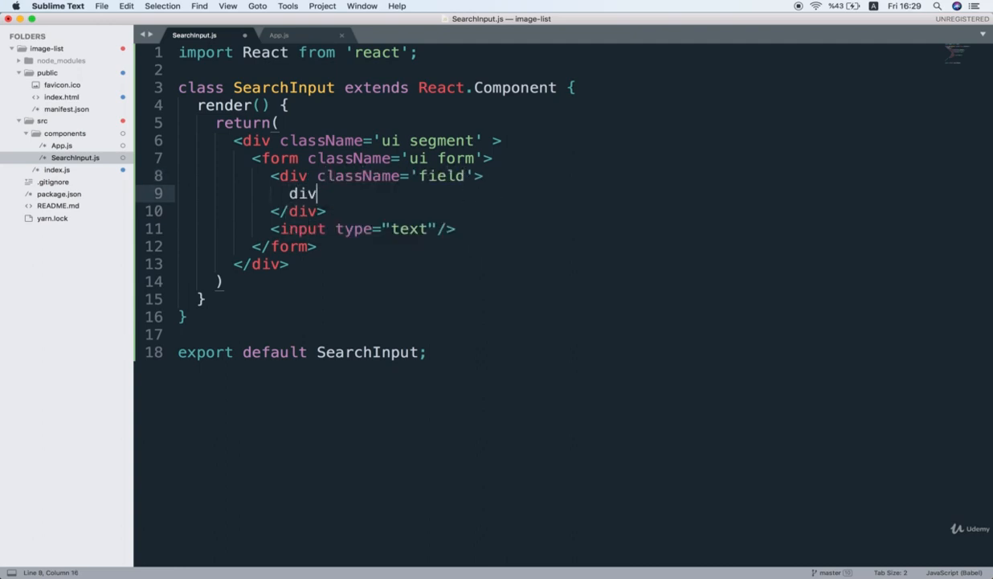
{"action": "type", "text": ">"}
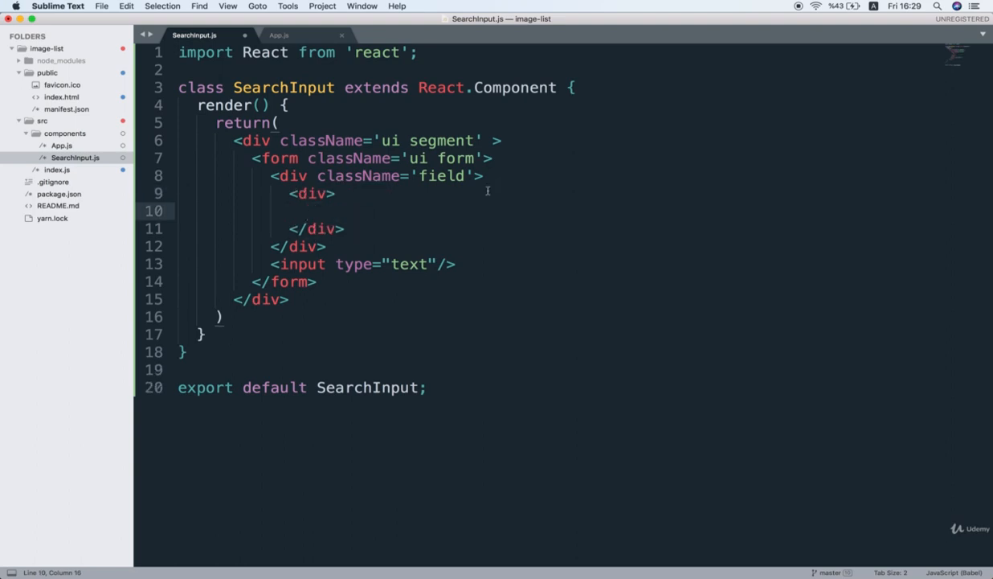
{"action": "type", "text": "c"}
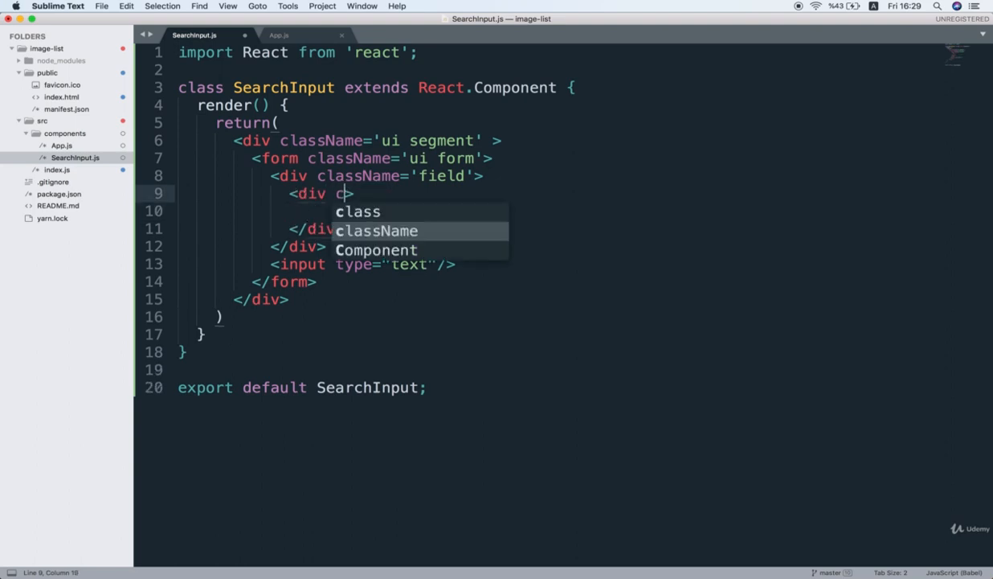
{"action": "key", "text": "Tab"}
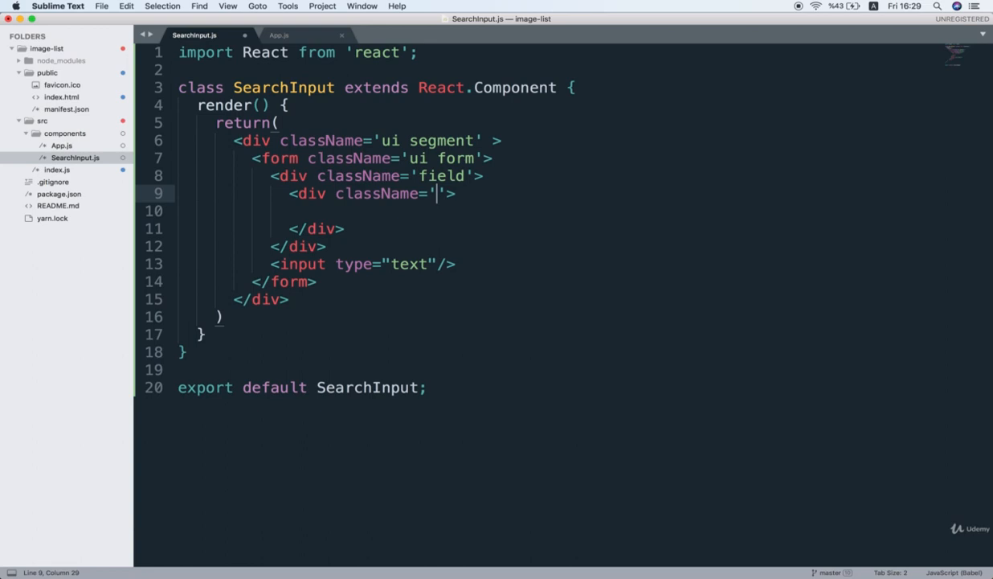
{"action": "type", "text": "ui massive"}
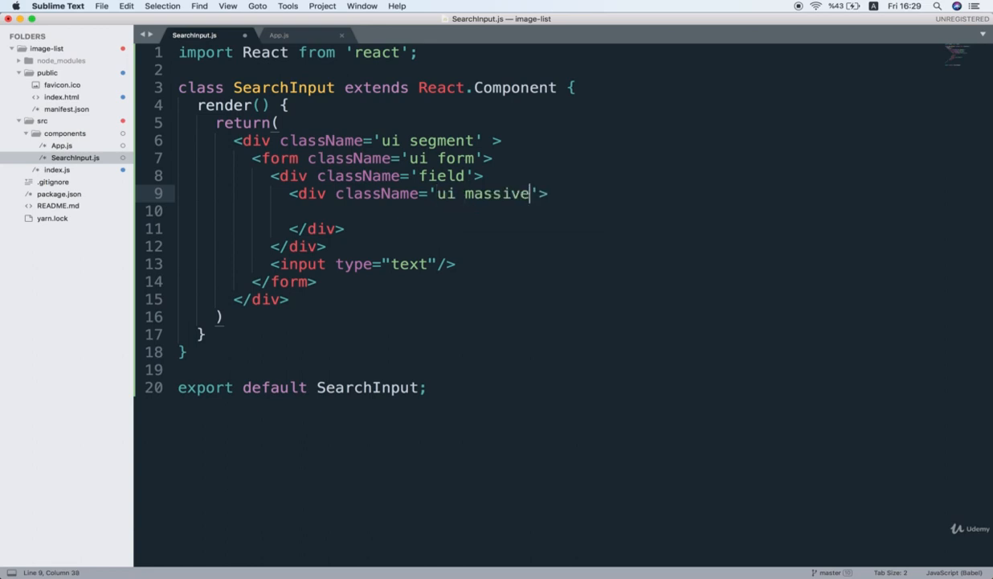
{"action": "type", "text": "icon"}
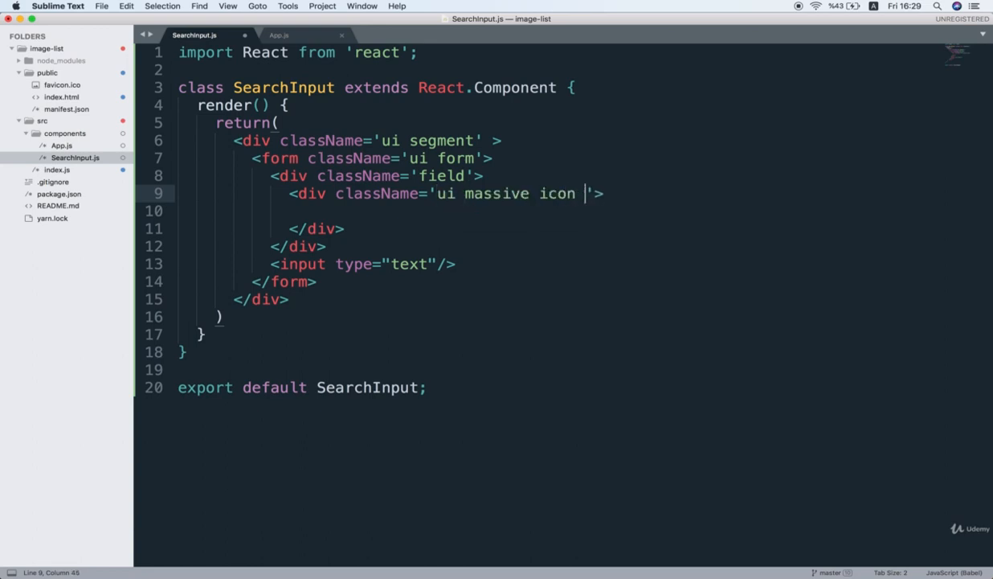
{"action": "type", "text": "input"}
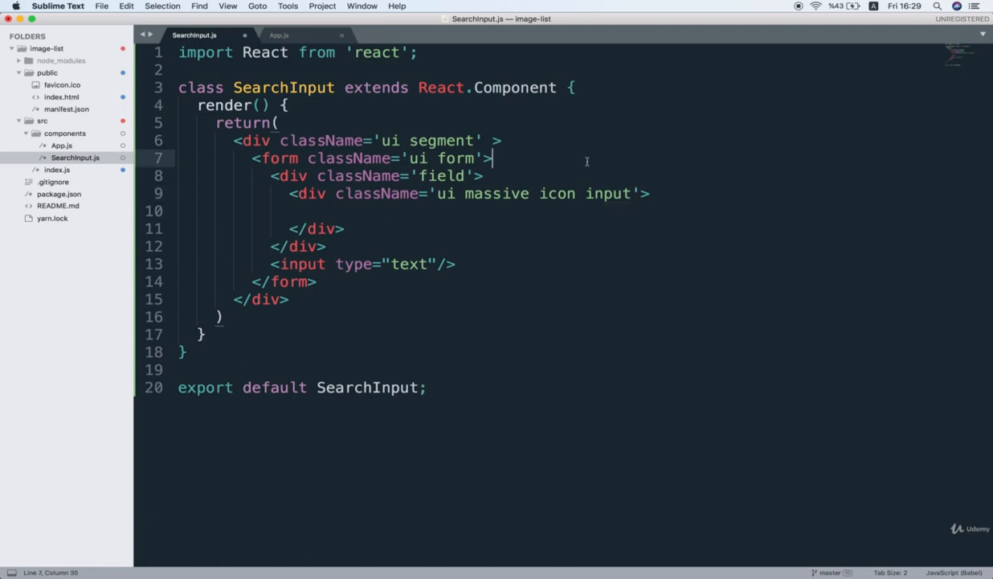
- Replace the old input line with <input type="text" placeholder='search...' /> inside the icon input div
{"action": "triple_click", "coordinate": [361, 264]}
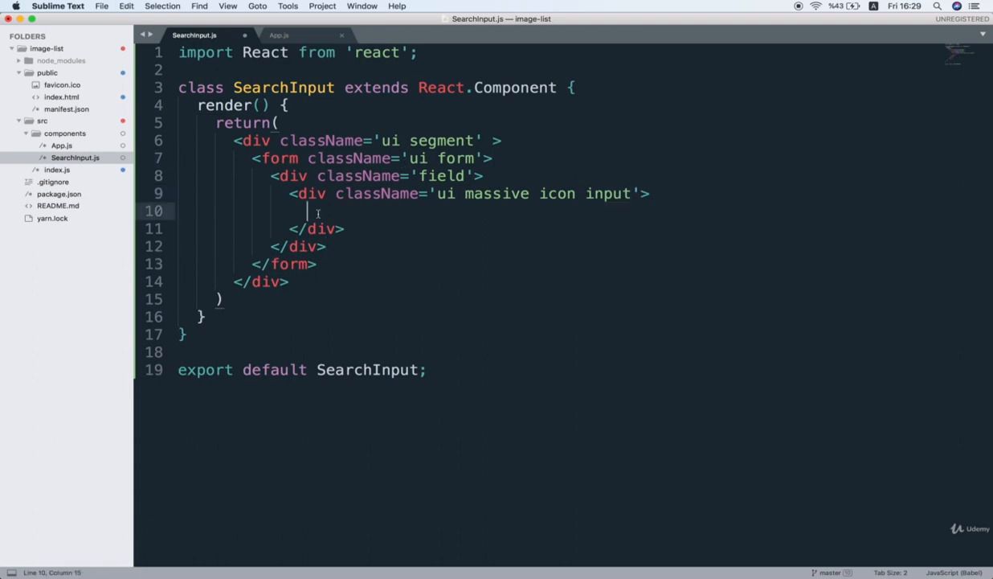
{"action": "type", "text": "<input type=\"text\" />"}
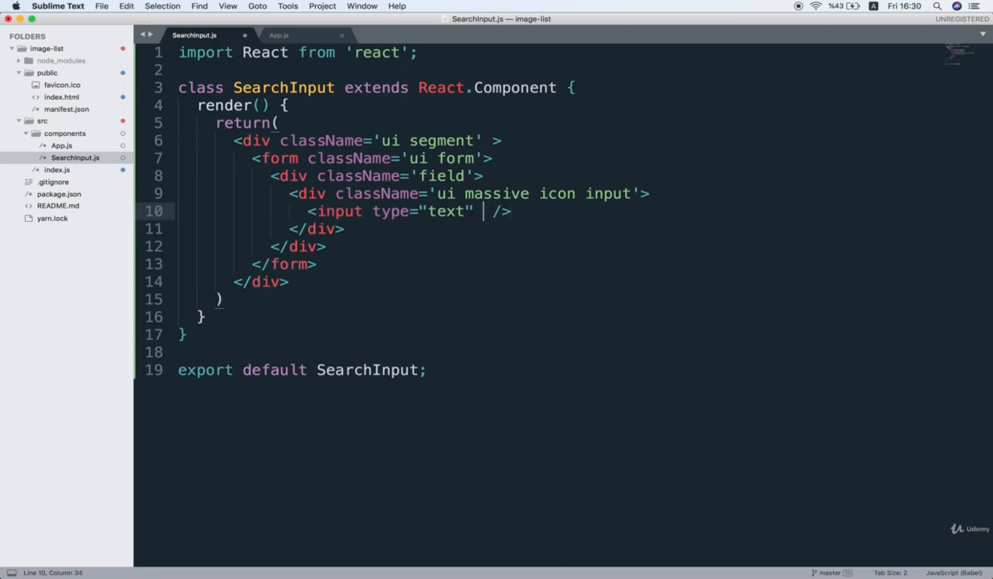
{"action": "type", "text": "placeholder='"}
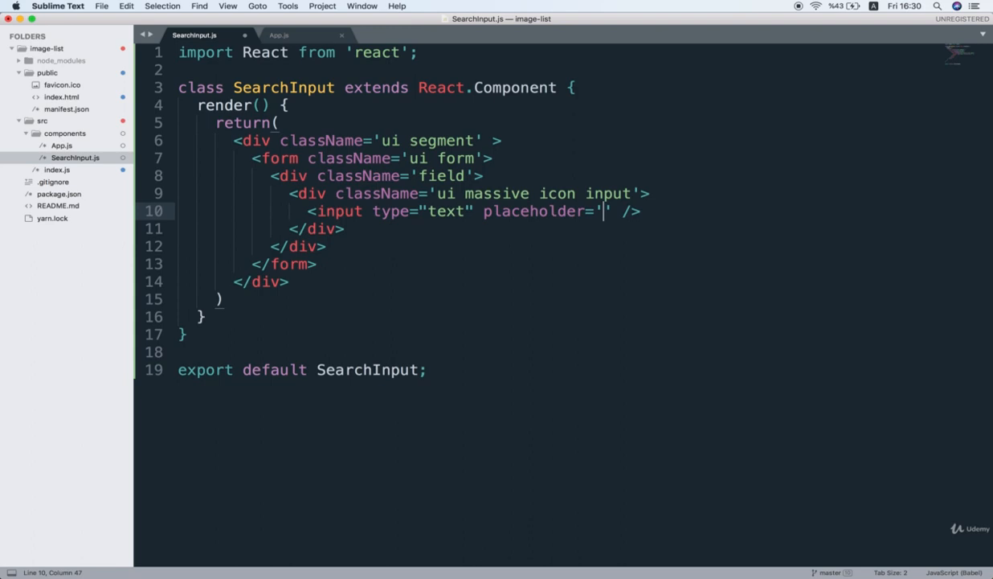
{"action": "type", "text": "search..."}
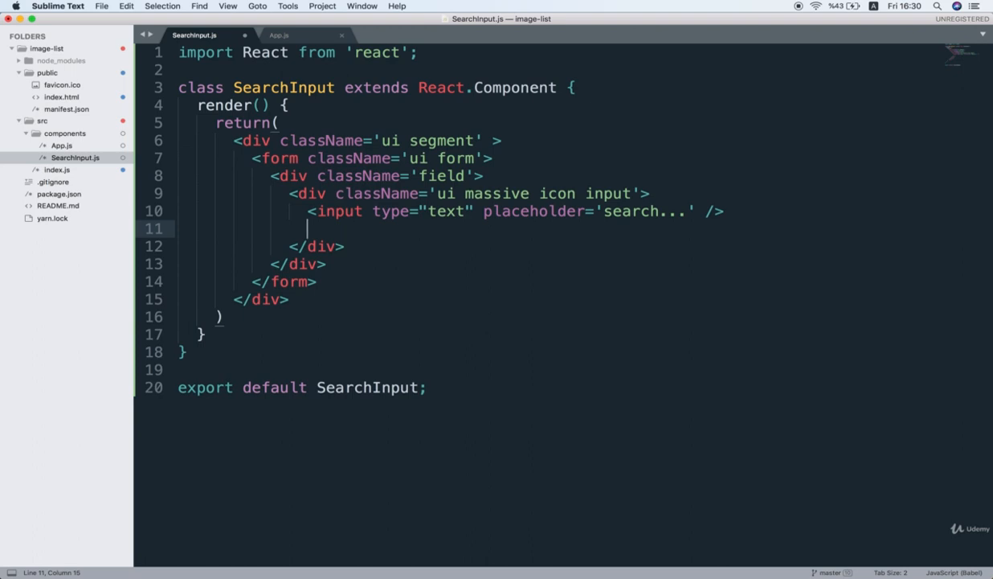
- Add <i className='search icon'></i> after the text input and save SearchInput.js
{"action": "type", "text": "i></i>"}
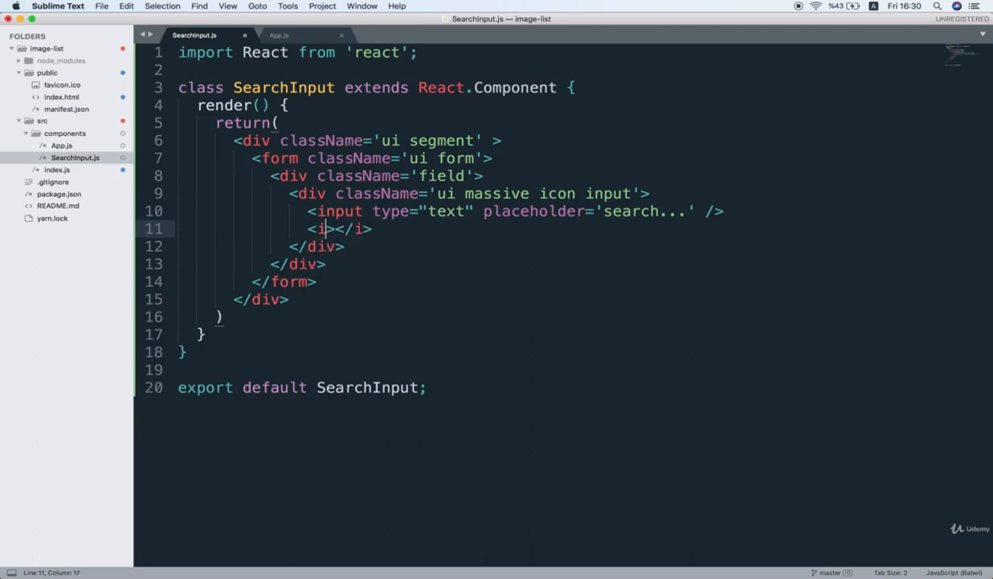
{"action": "type", "text": "c"}
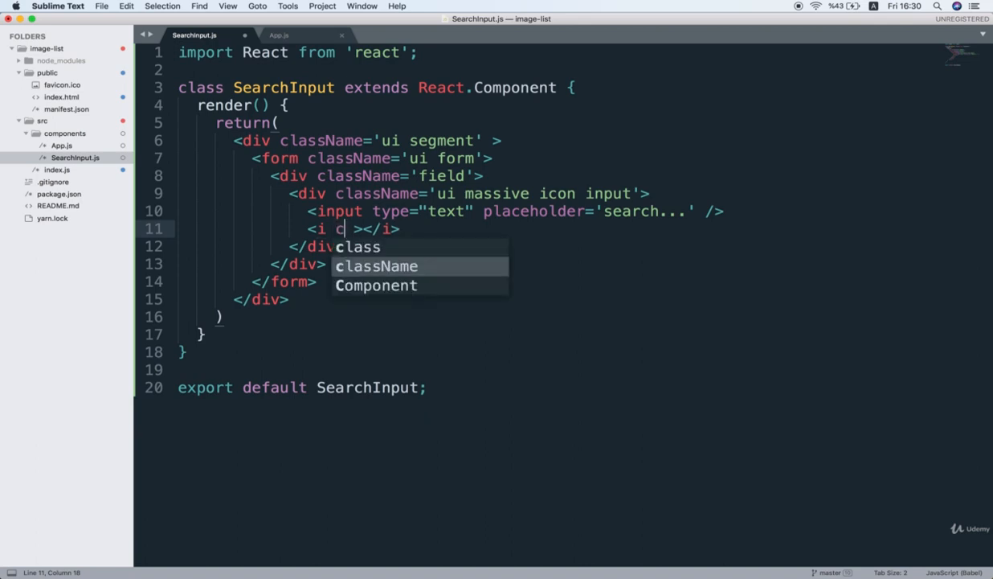
{"action": "type", "text": "className='search"}
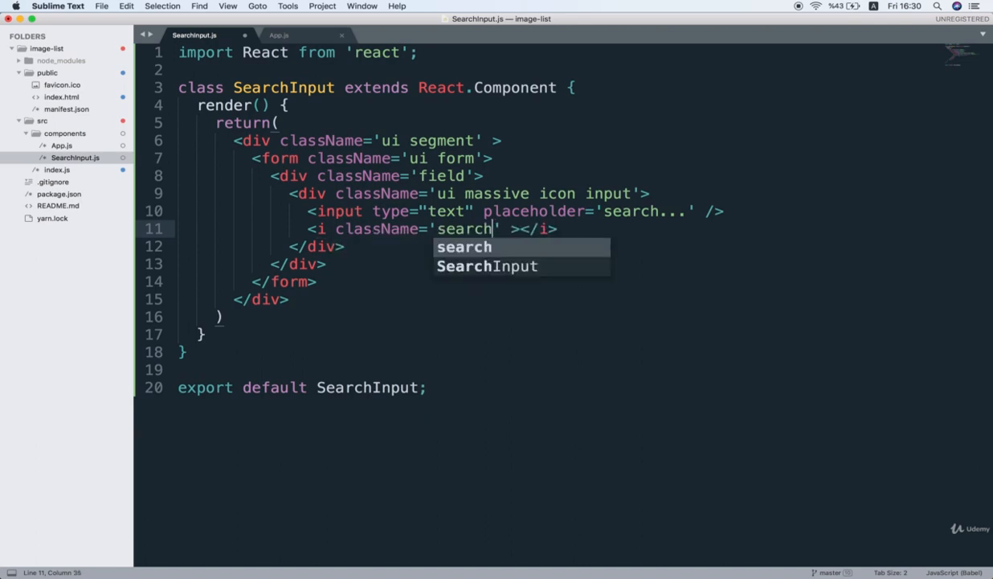
{"action": "type", "text": "icon"}
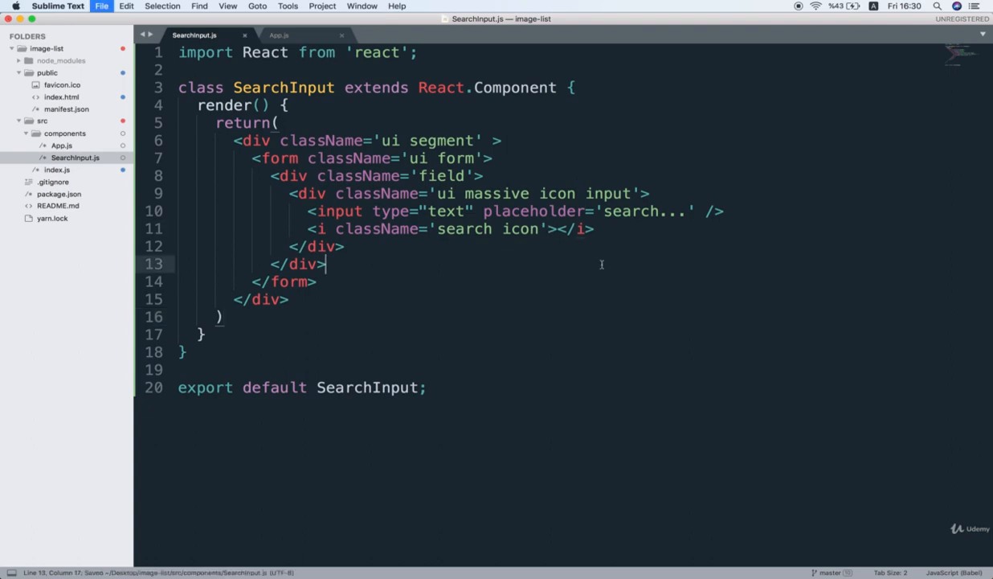
{"action": "left_click", "coordinate": [278, 35]}
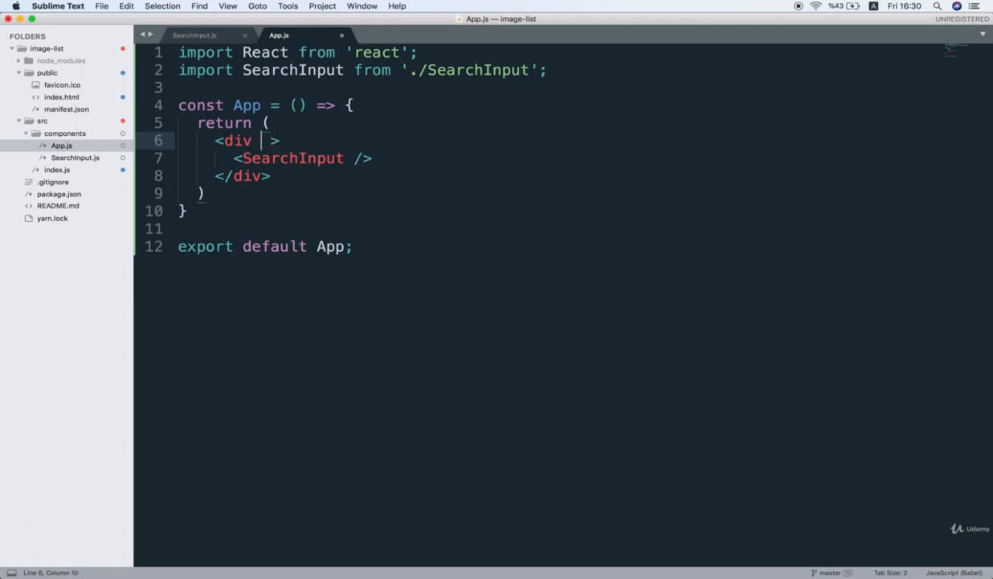
- Give App.js's wrapping div className='ui container' and style={{marginTop:'30px'}}
{"action": "type", "text": "className"}
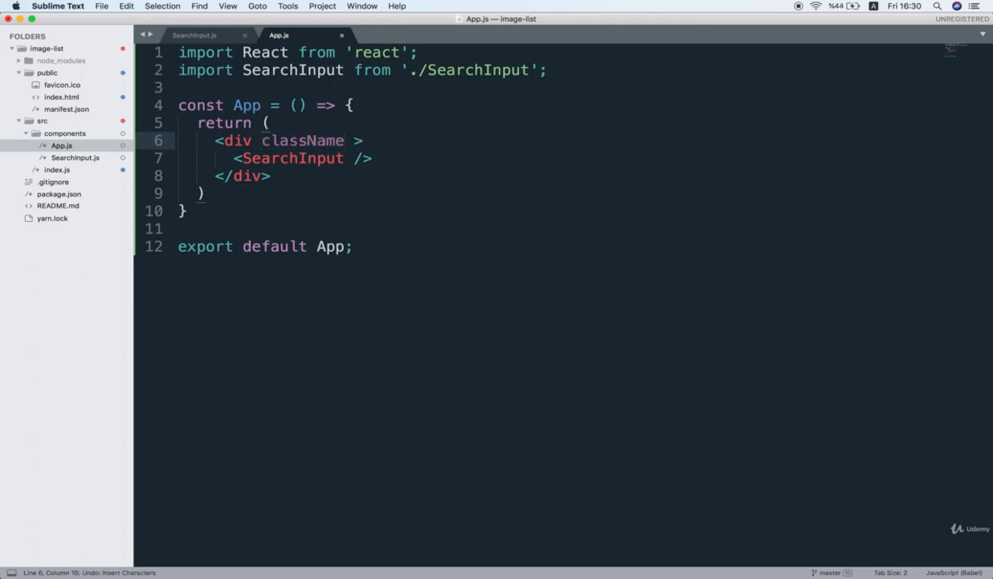
{"action": "type", "text": "='ui conta'"}
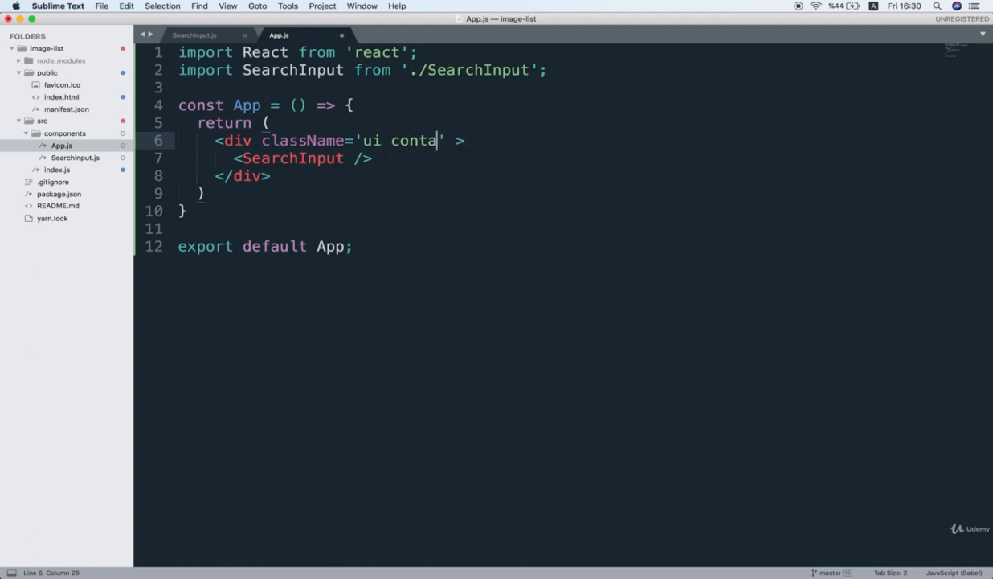
{"action": "type", "text": "iner"}
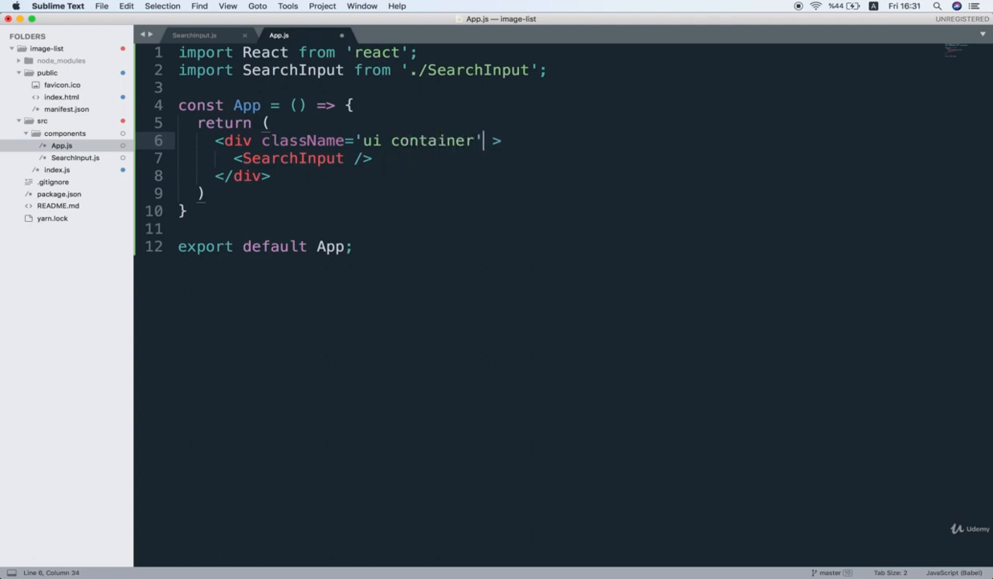
{"action": "type", "text": "style={{"}
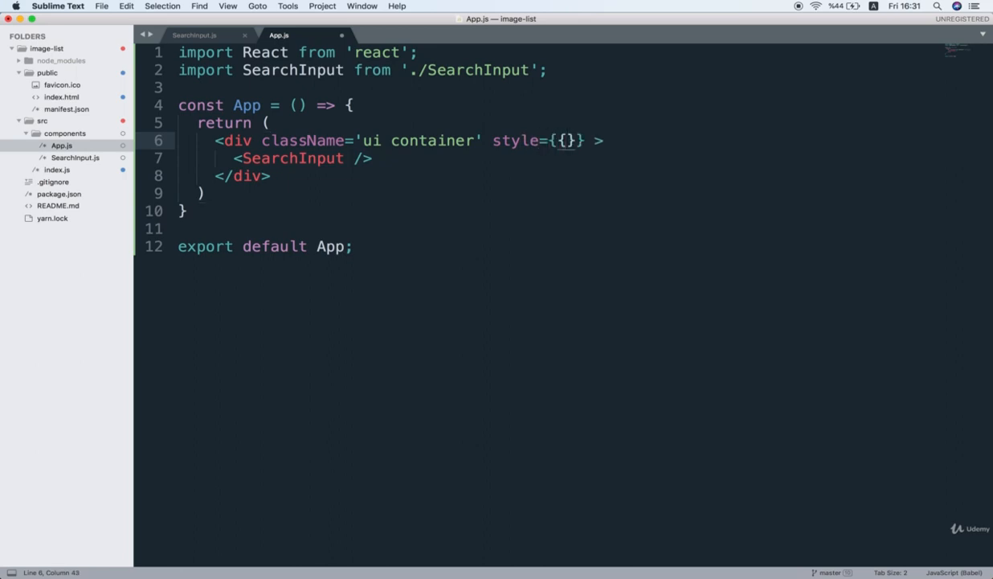
{"action": "type", "text": "margin"}
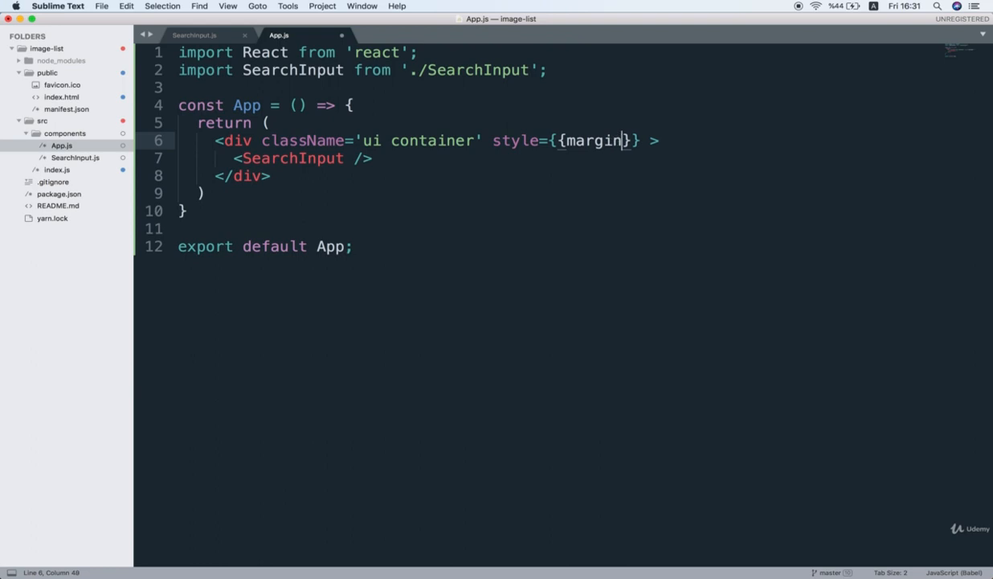
{"action": "type", "text": "Top:'30p"}
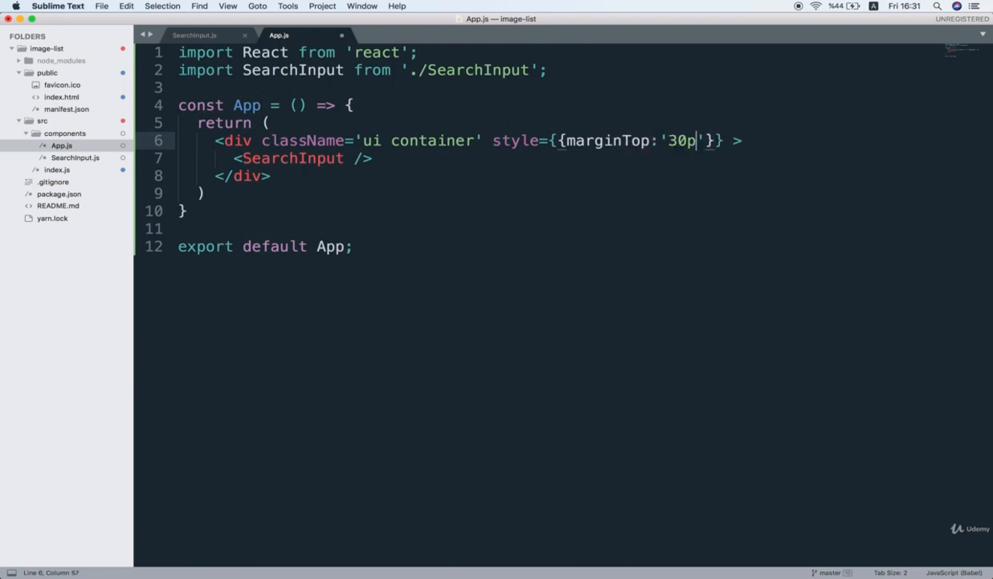
{"action": "type", "text": "x"}
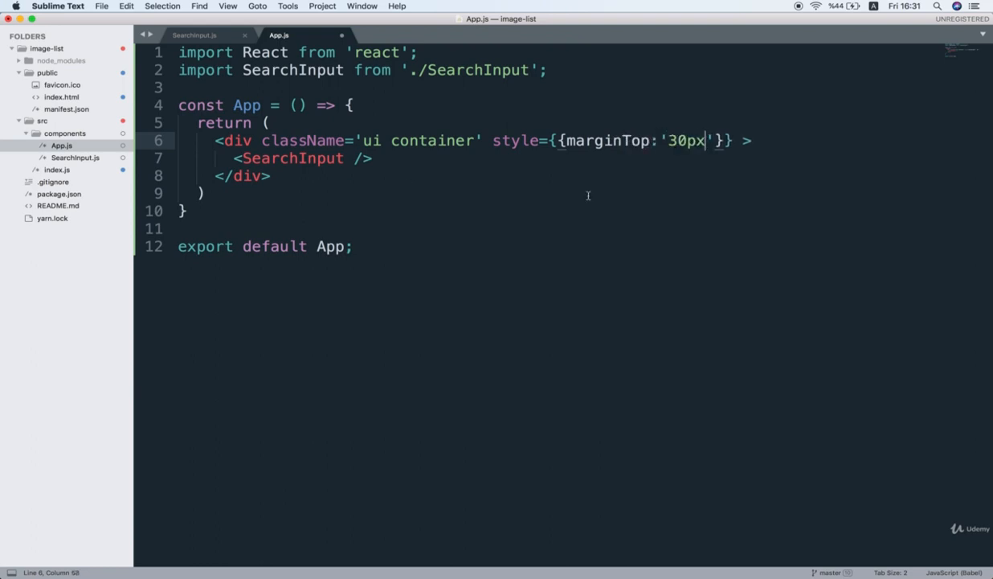
{"action": "mouse_move", "coordinate": [619, 209]}
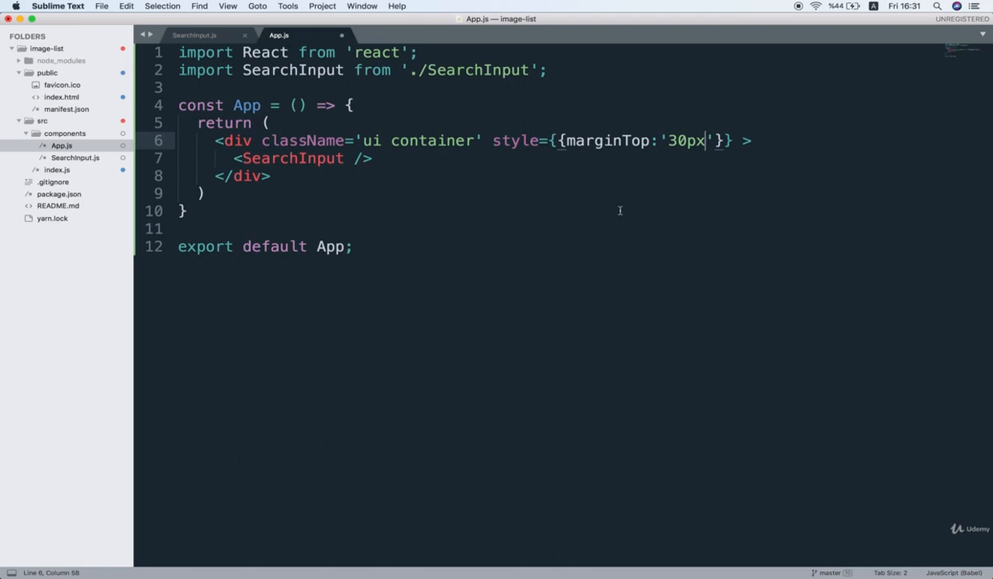